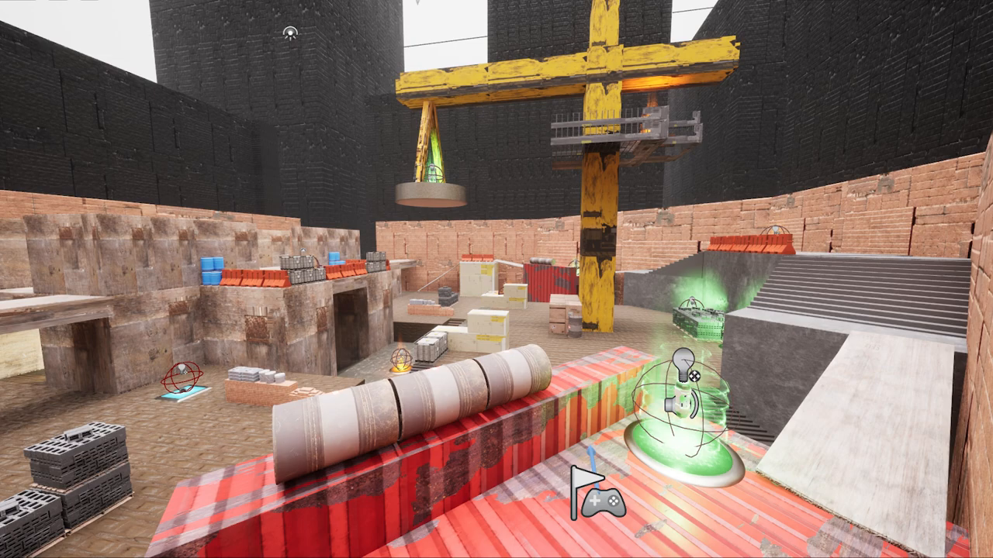
{"action": "mouse_move", "coordinate": [497, 280]}
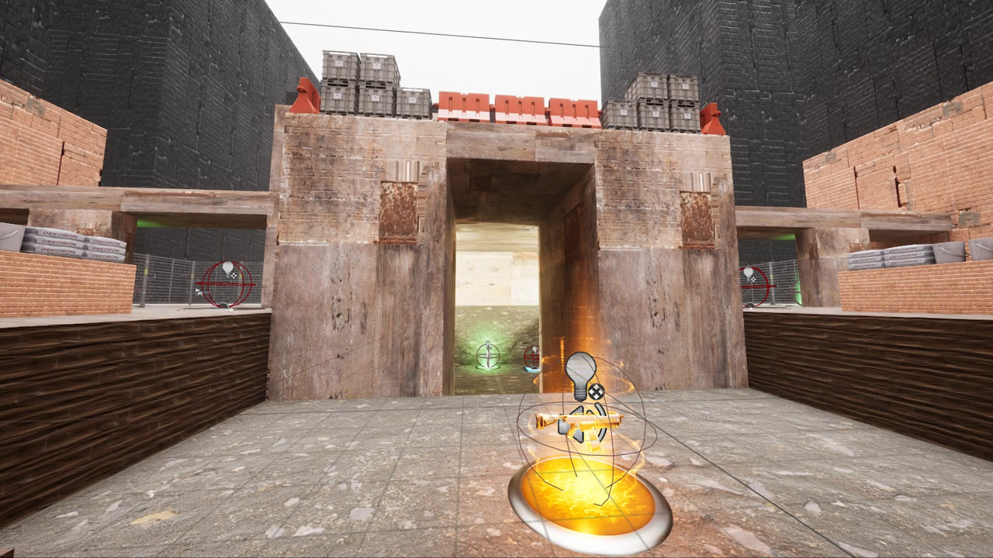
{"action": "mouse_move", "coordinate": [496, 280]}
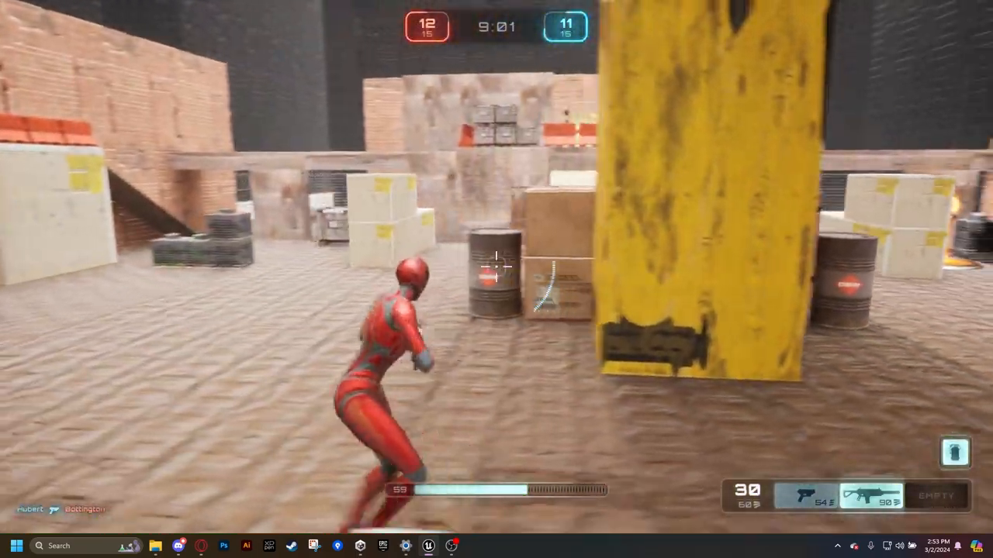
{"action": "mouse_move", "coordinate": [496, 279]}
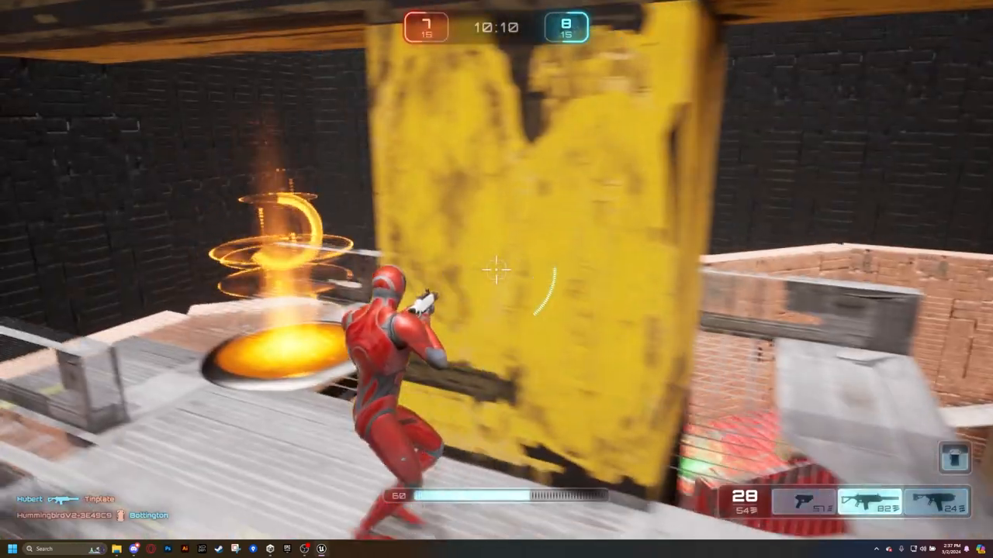
{"action": "mouse_move", "coordinate": [497, 279]}
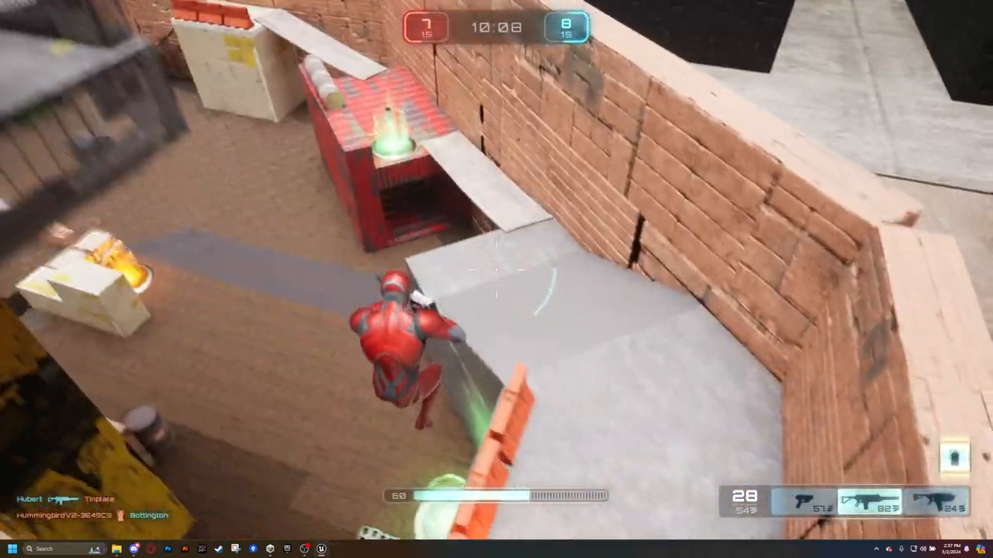